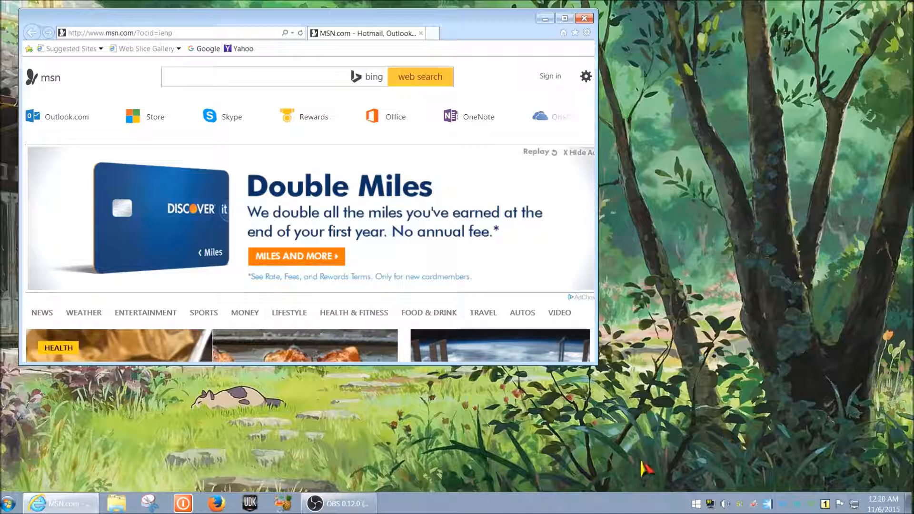
Step: Launch the On-Screen Keyboard from the Start menu beside the MSN page
click(10, 503)
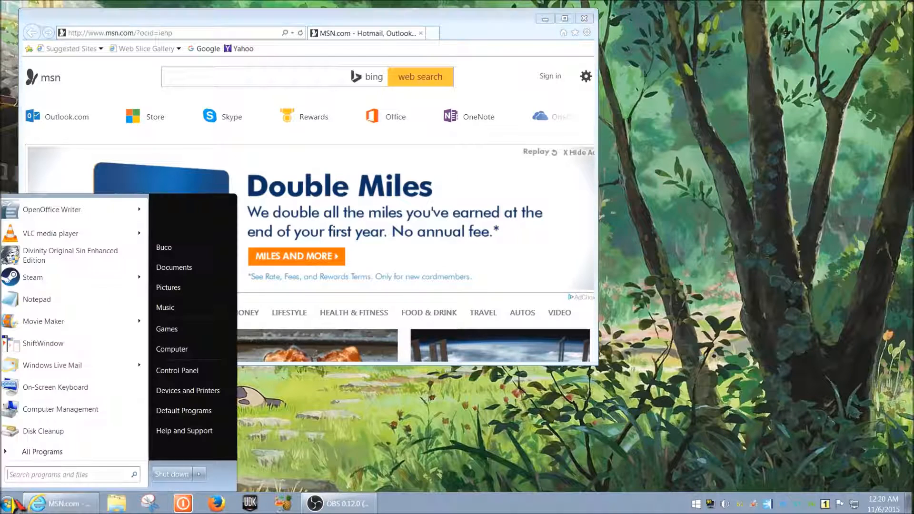
click(56, 387)
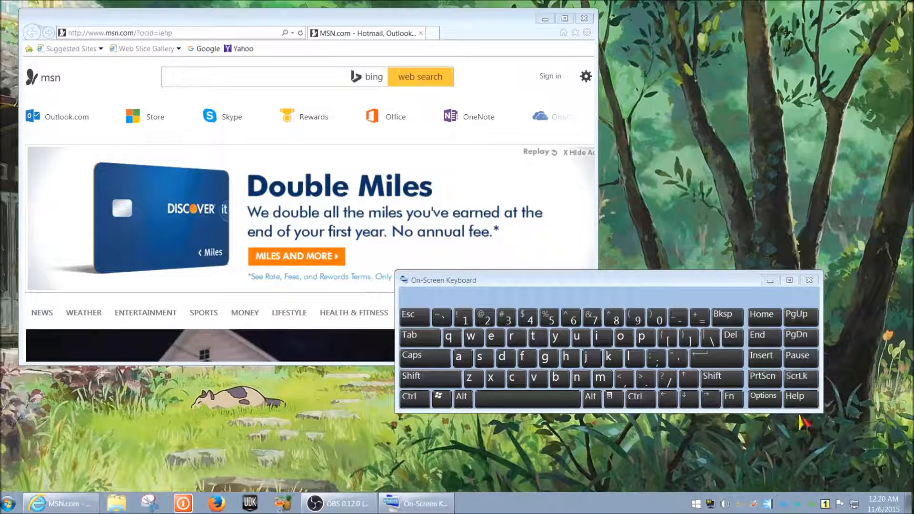
mouse_move(763, 376)
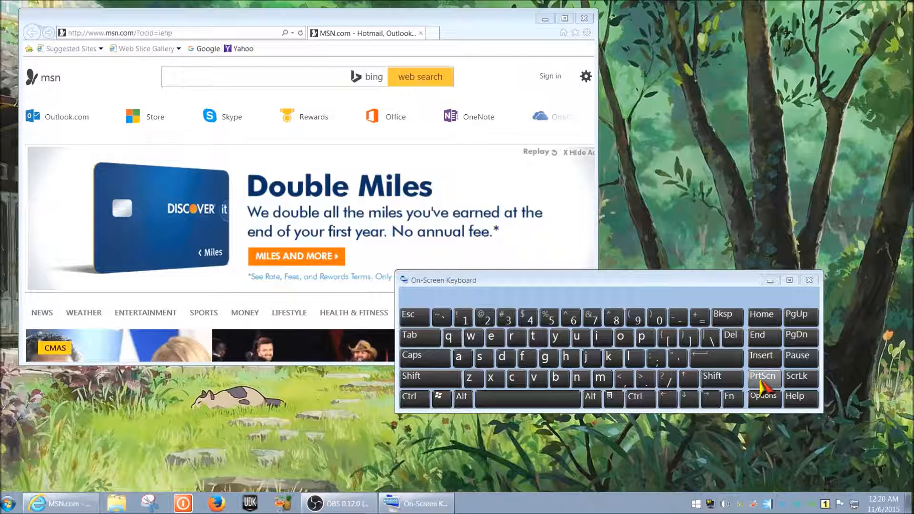
mouse_move(763, 318)
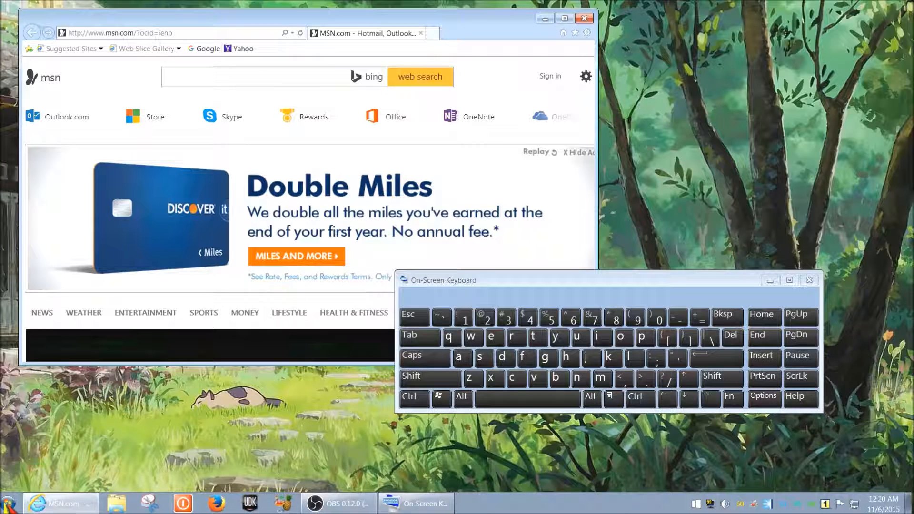
Step: Launch Paint via Start search 'paint', paste the screen capture, then begin closing it
click(10, 503)
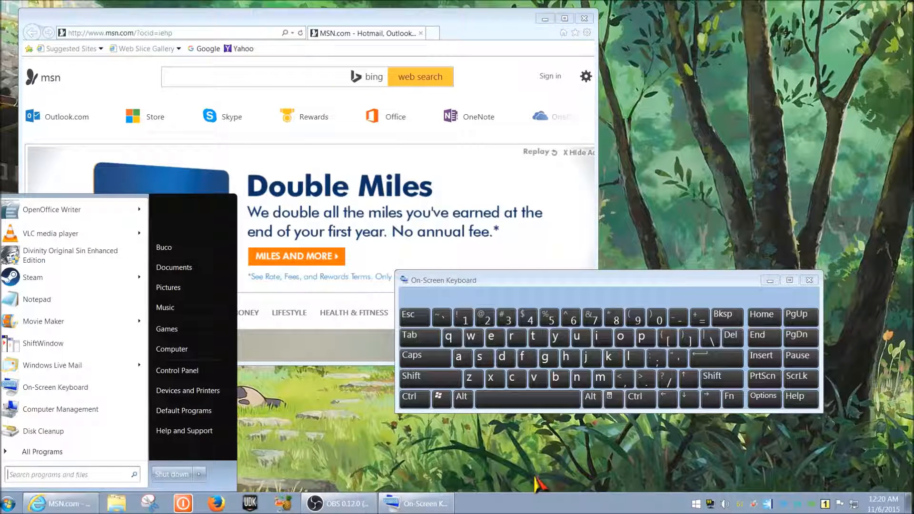
text(paint)
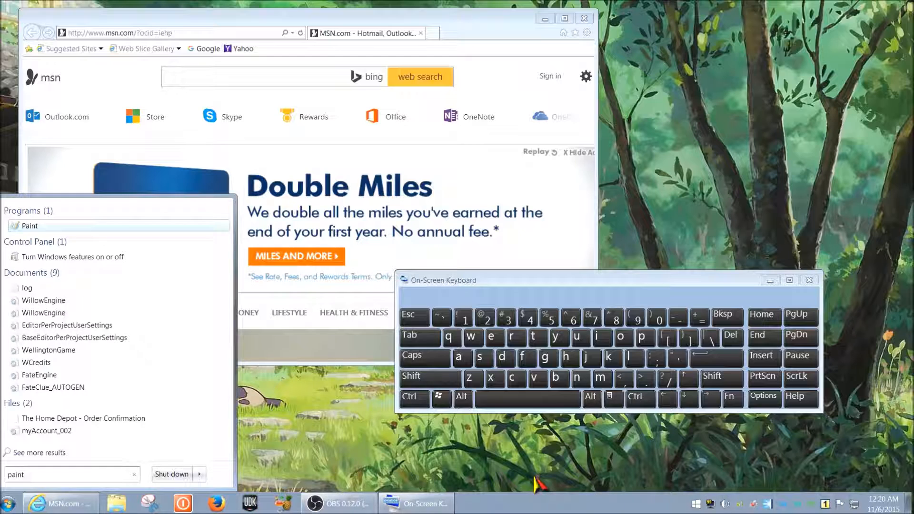
click(28, 225)
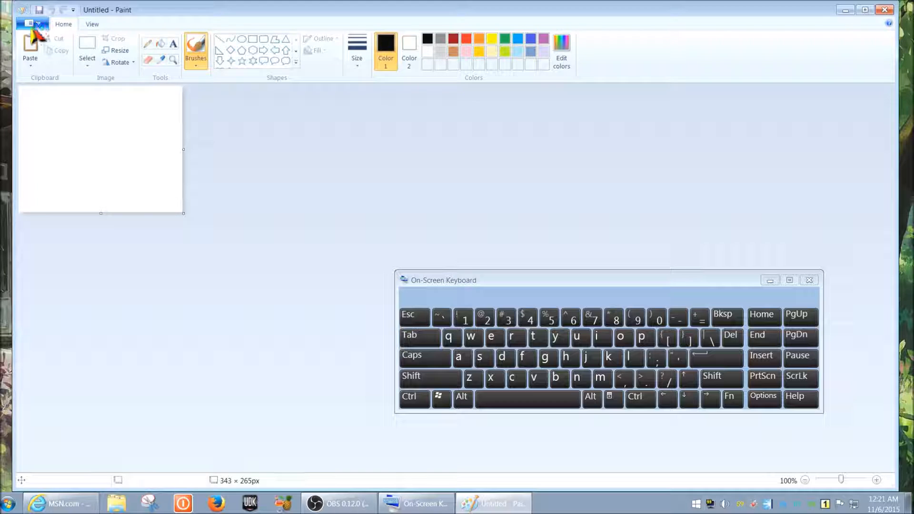
click(30, 50)
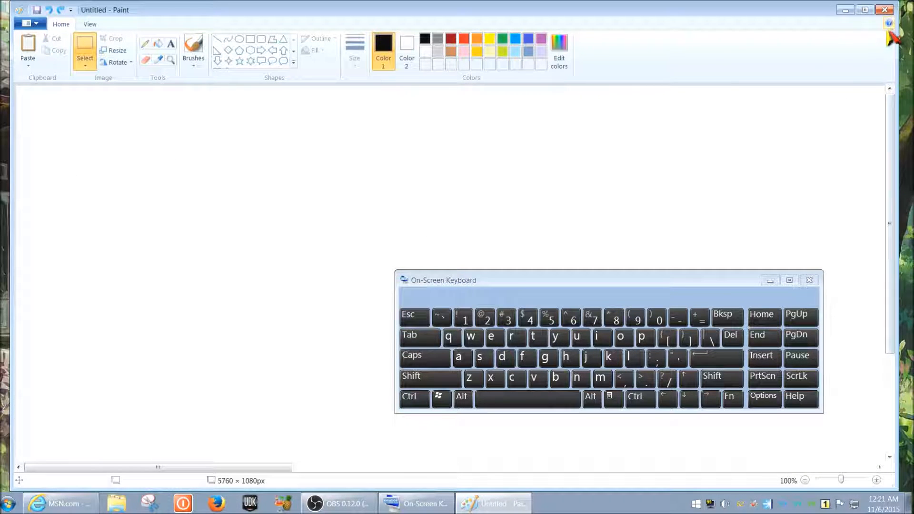
click(884, 9)
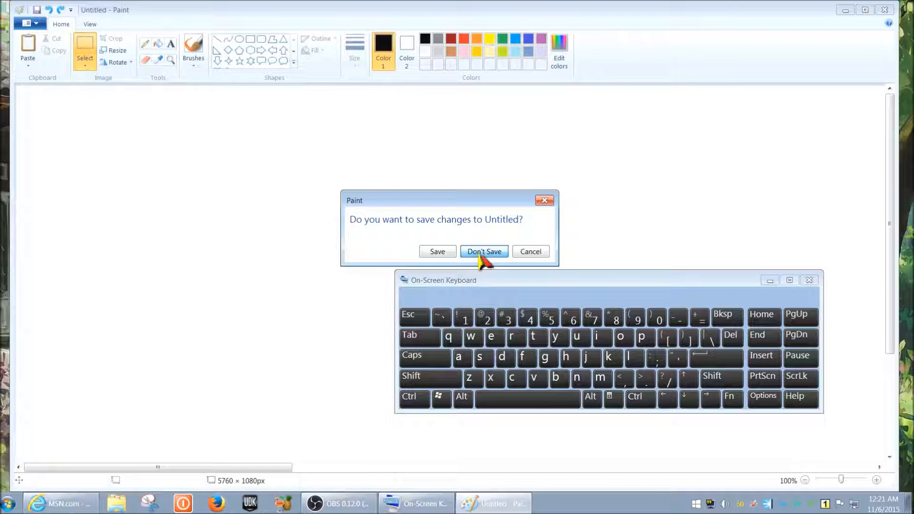
Step: Discard the unsaved capture, relaunch a blank Paint, and minimise it behind the MSN page
click(484, 252)
text(paint)
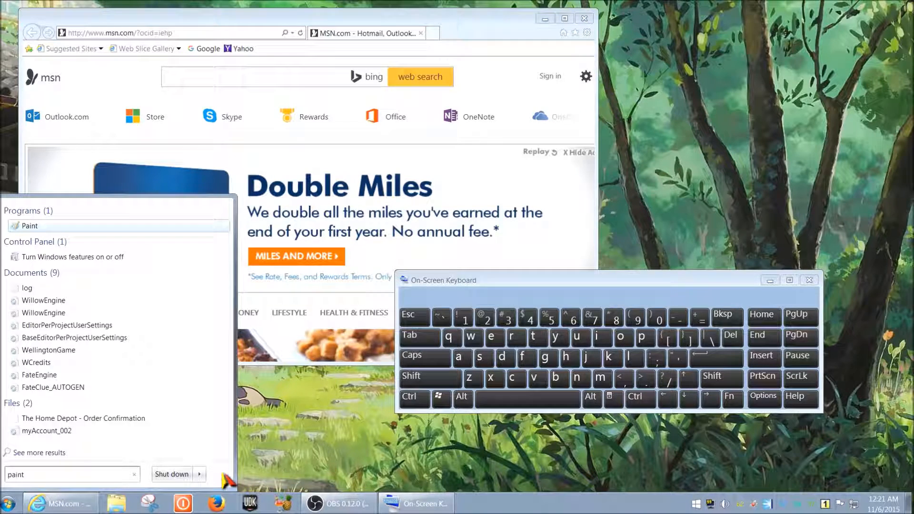
click(29, 226)
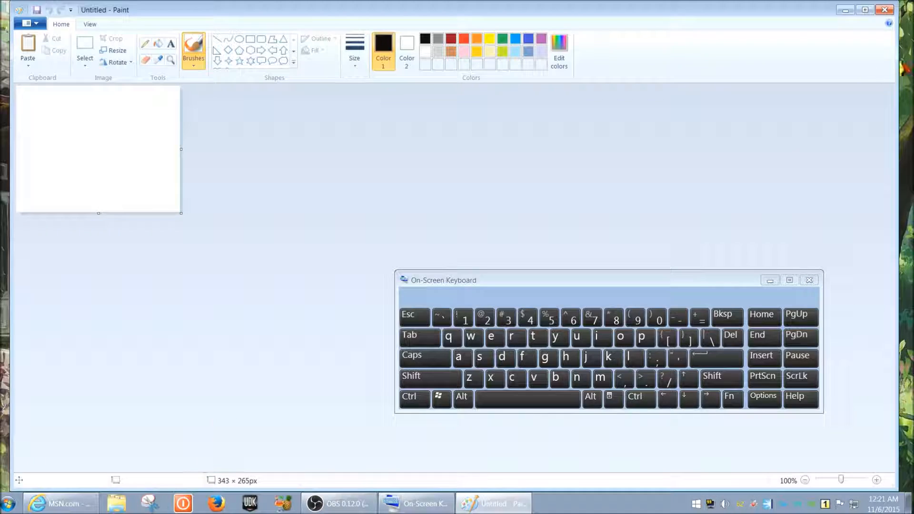
click(60, 503)
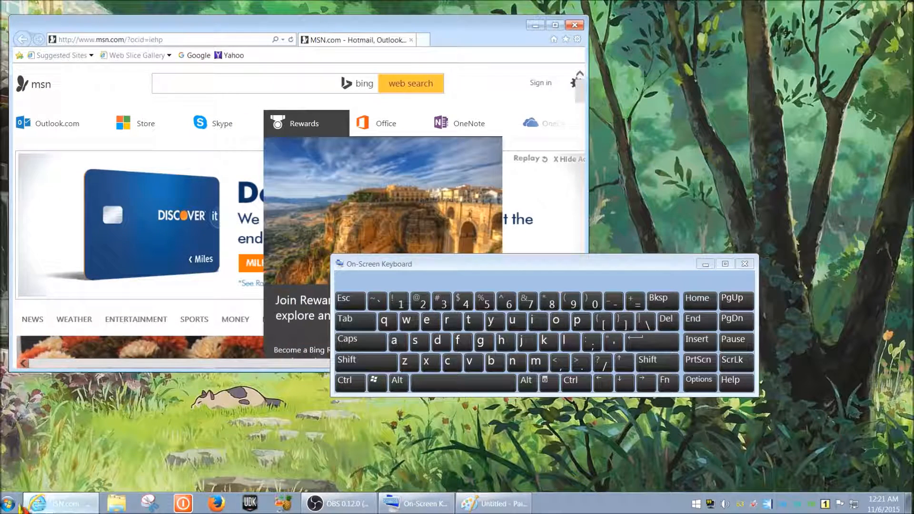
Step: Capture the MSN browser window with Alt+PrtScn and paste it into Paint
click(115, 503)
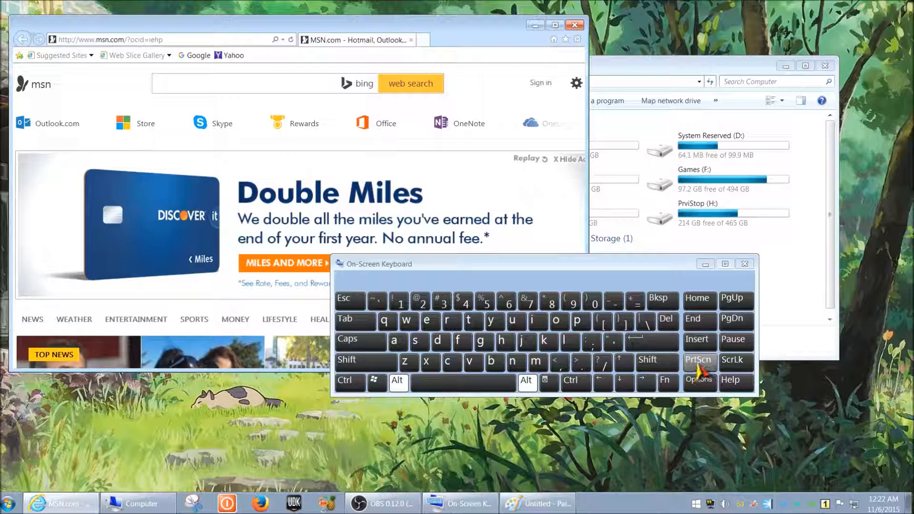
mouse_move(587, 360)
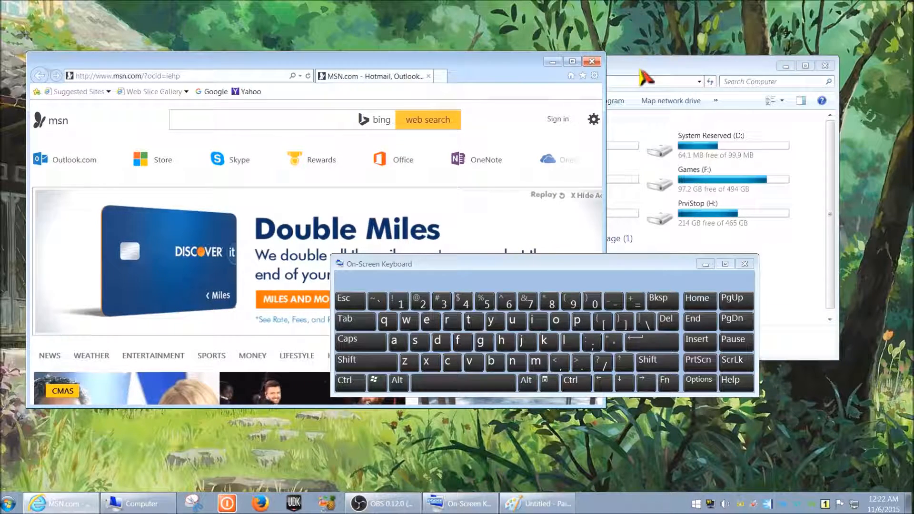
mouse_move(332, 65)
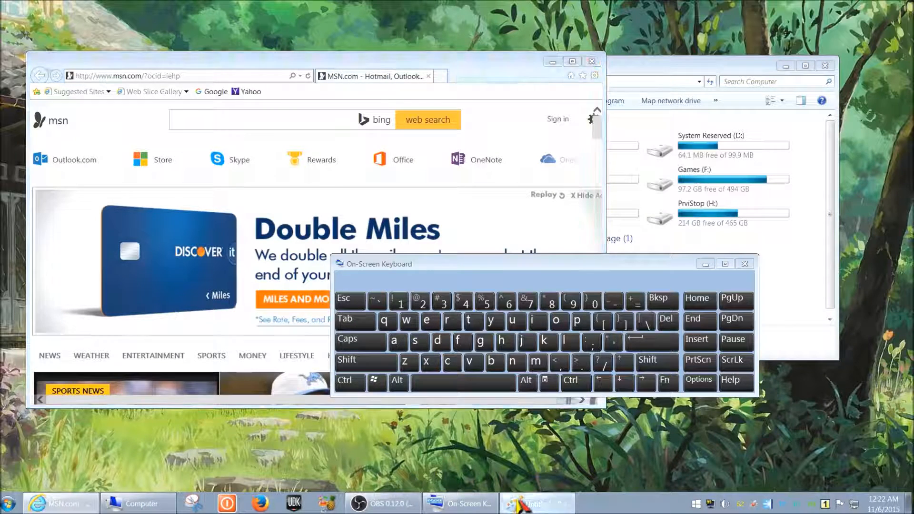
click(536, 503)
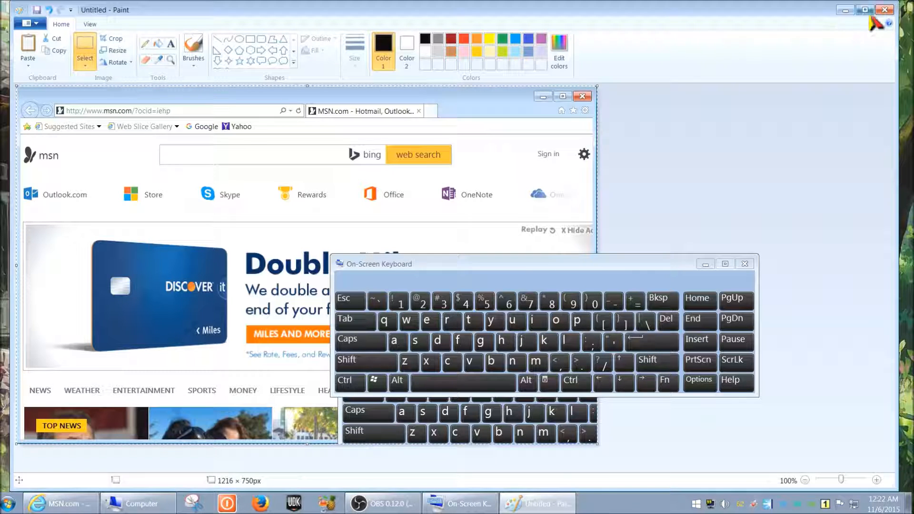
Step: Exit Paint, leaving the MSN page and on-screen keyboard on the desktop
click(885, 10)
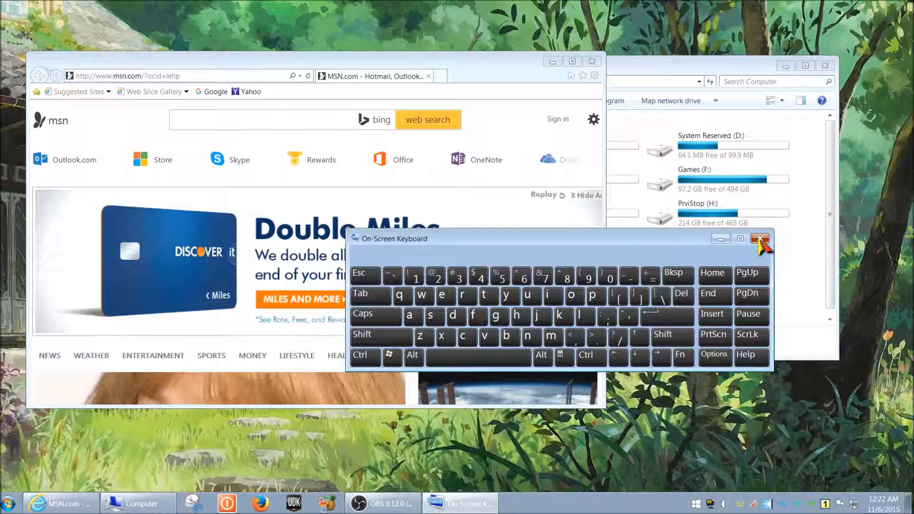
Step: Dismiss the On-Screen Keyboard so the MSN page can be shown full-window
click(760, 240)
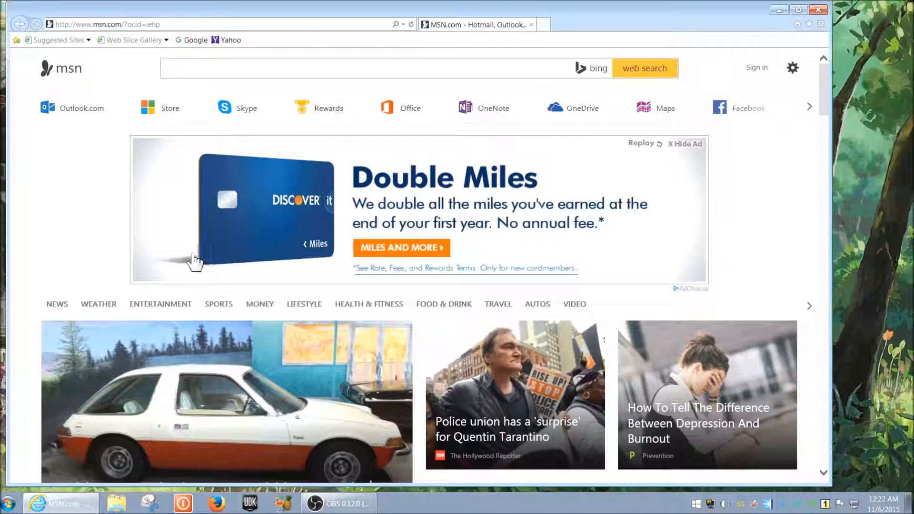
mouse_move(120, 140)
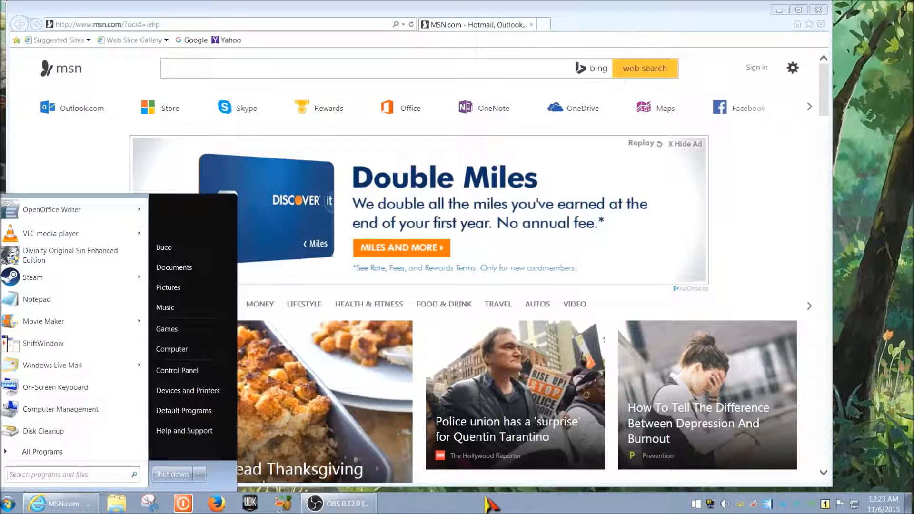
Step: Launch Snipping Tool via 'snip' and snip a rectangle around the Double Miles banner
text(snip)
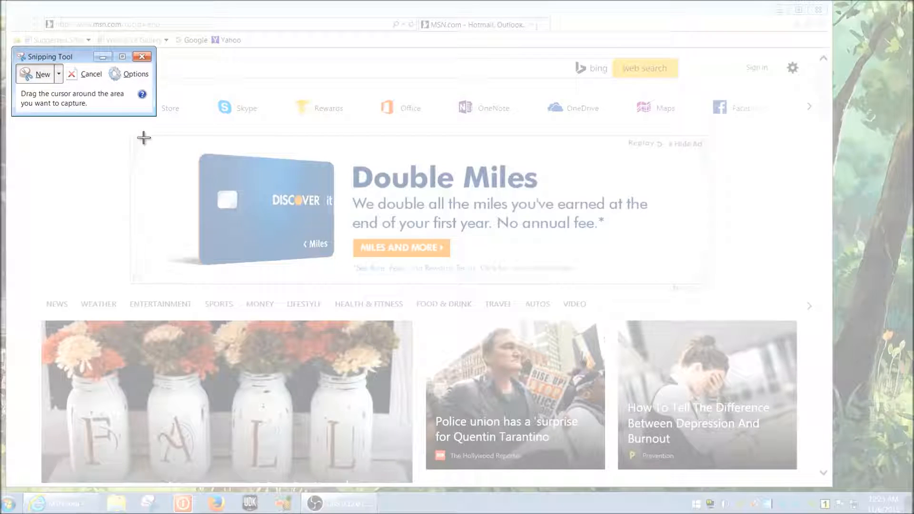
mouse_move(131, 137)
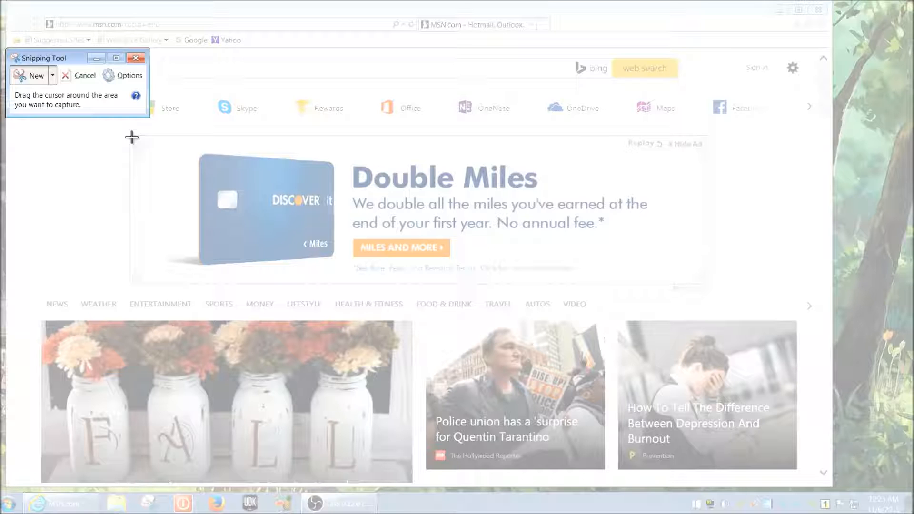
drag(131, 137, 401, 302)
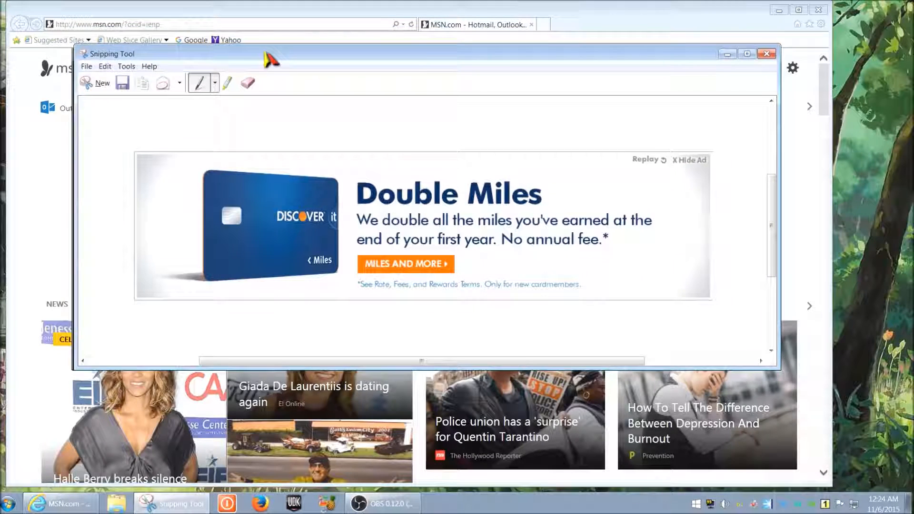
drag(119, 53, 136, 73)
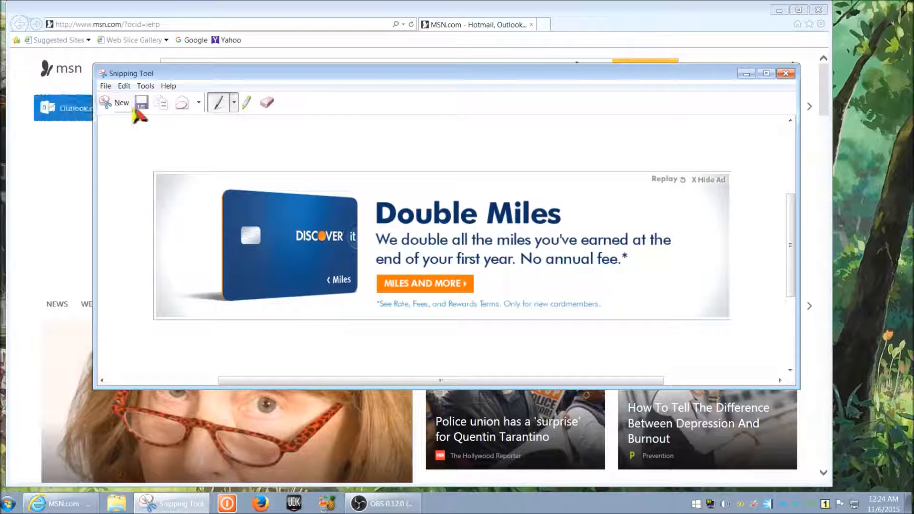
click(141, 102)
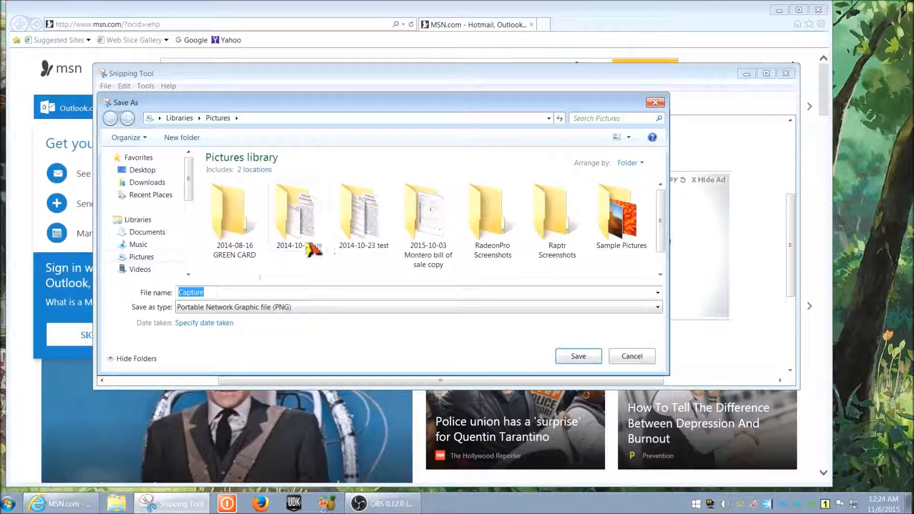
click(631, 356)
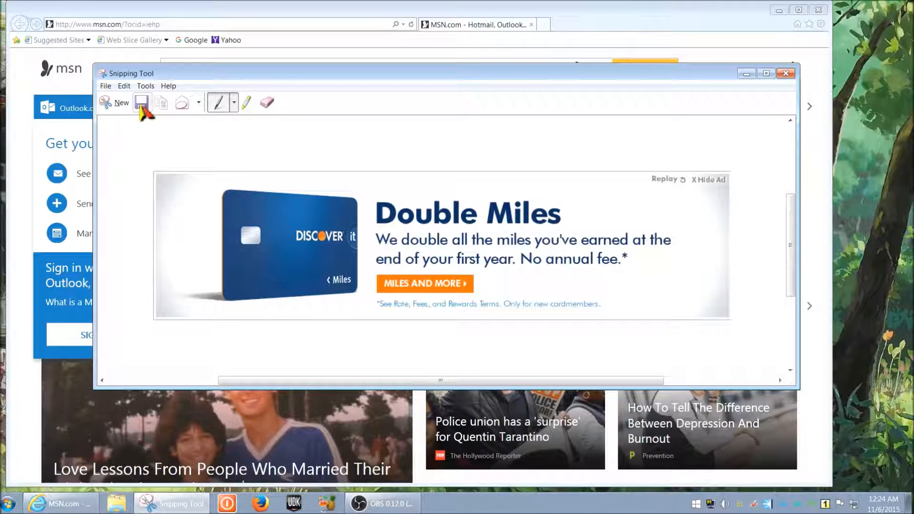
click(121, 102)
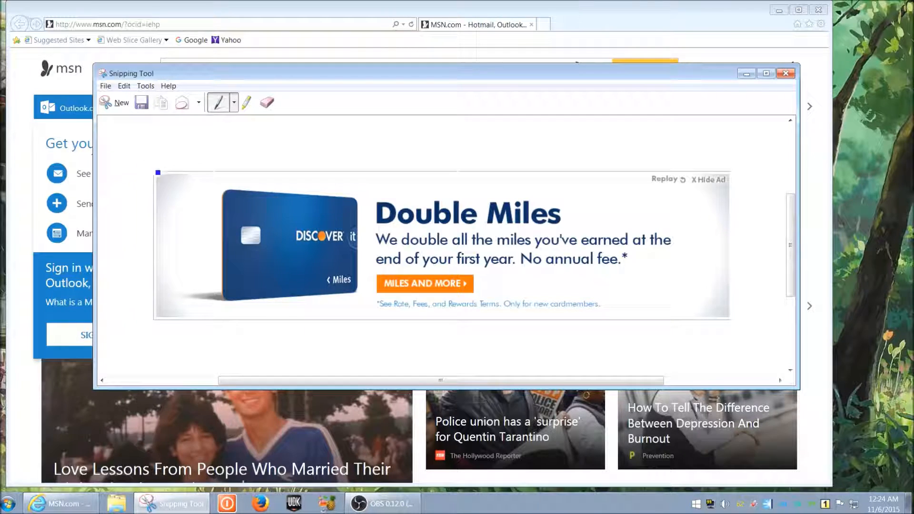